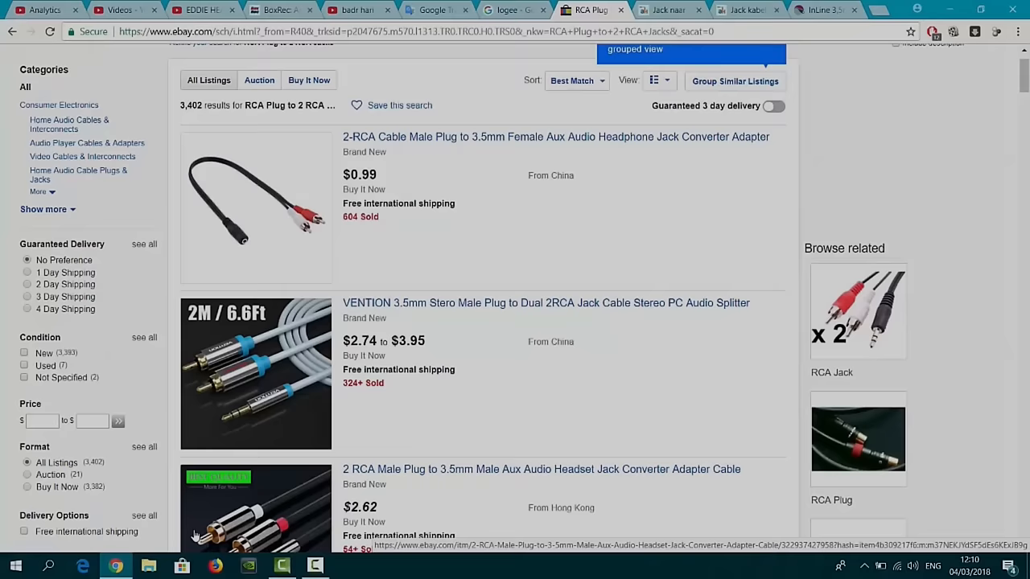
mouse_move(368, 270)
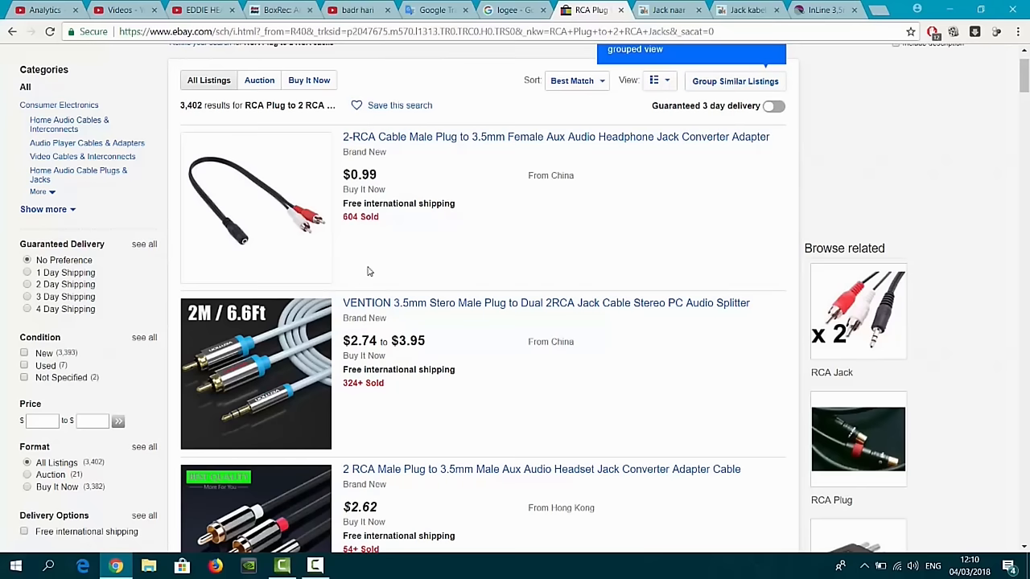
mouse_move(453, 140)
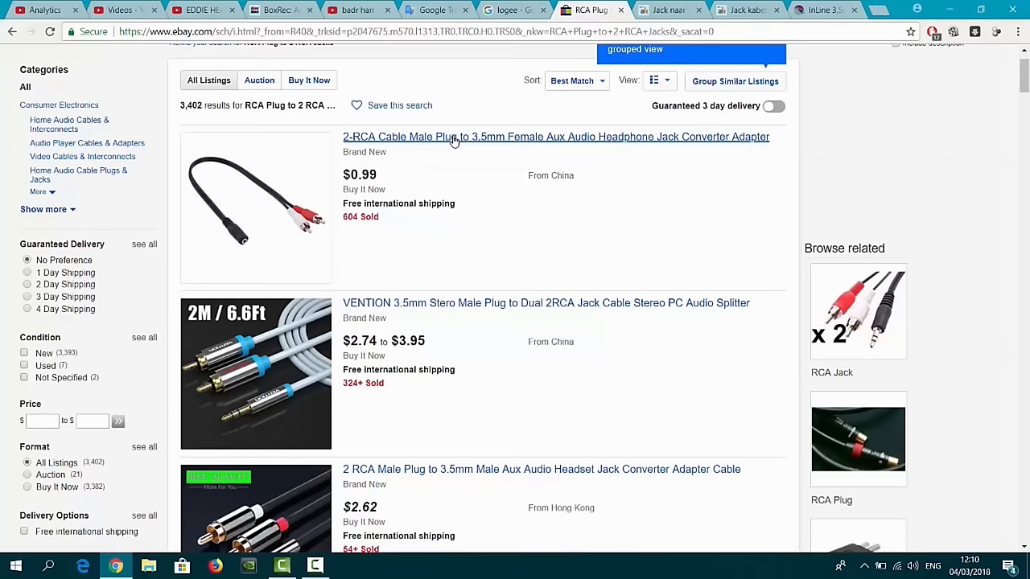
Step: Browse the current listings, then switch to the InLine 3,5mm Jack - Tulp 25 meter cable page at €49,99
scroll("down", 3)
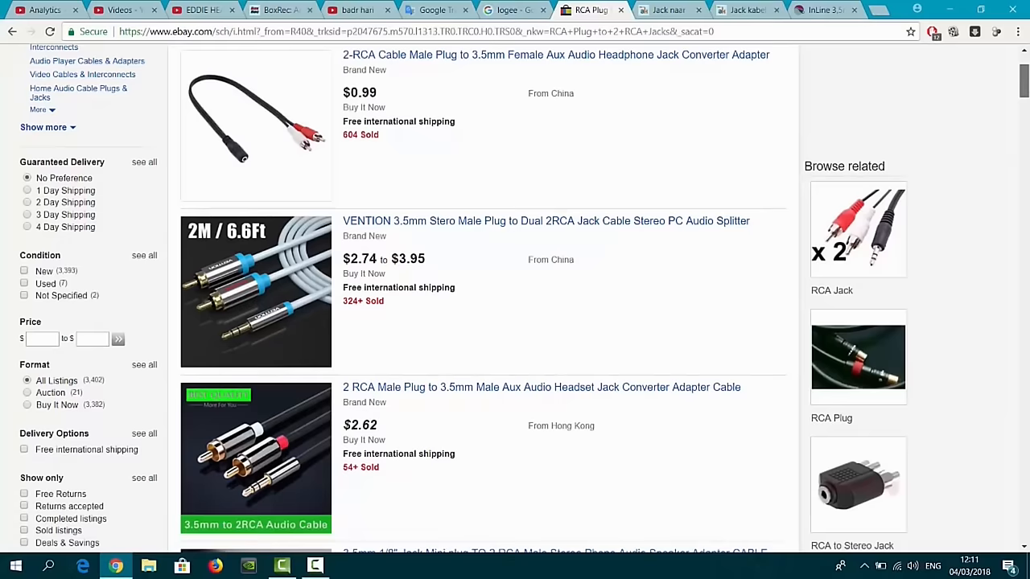
scroll("down", 3)
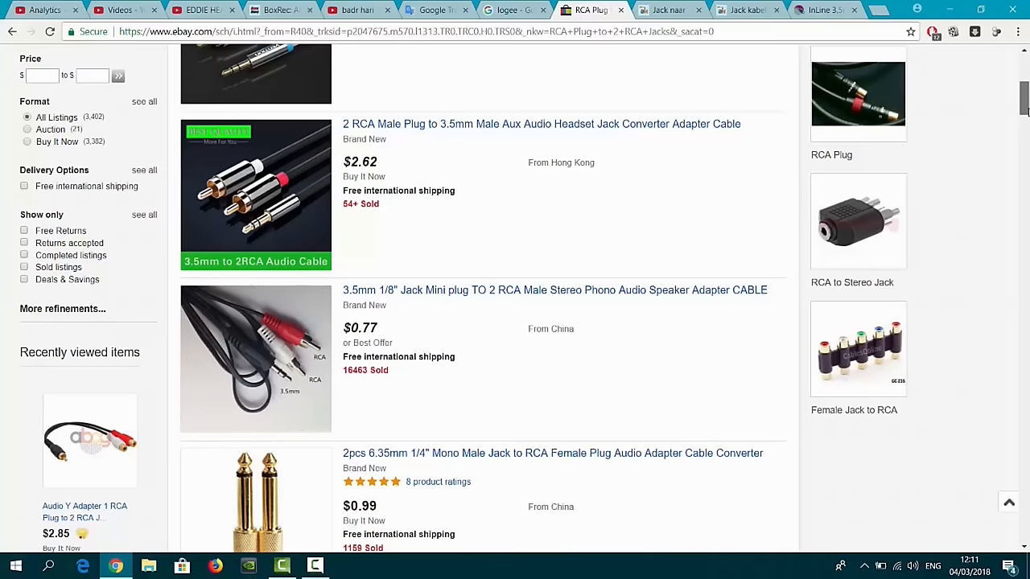
scroll("up", 3)
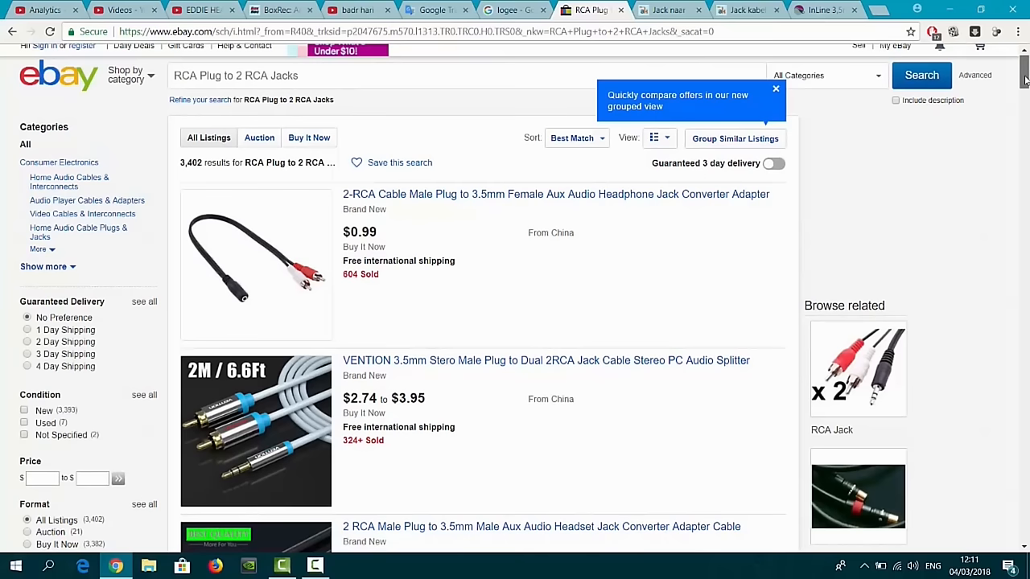
scroll("down", 3)
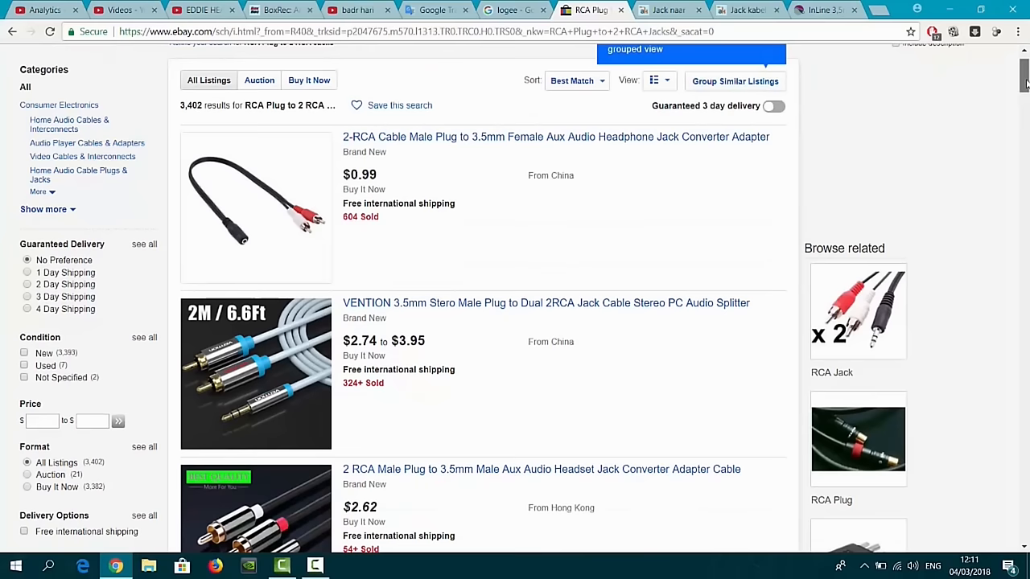
scroll("down", 3)
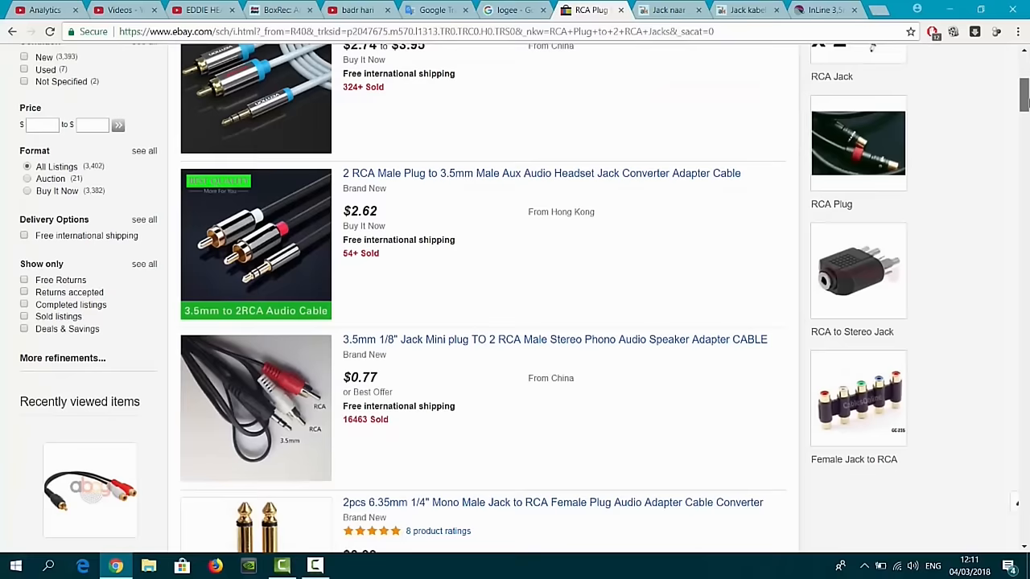
scroll("down", 3)
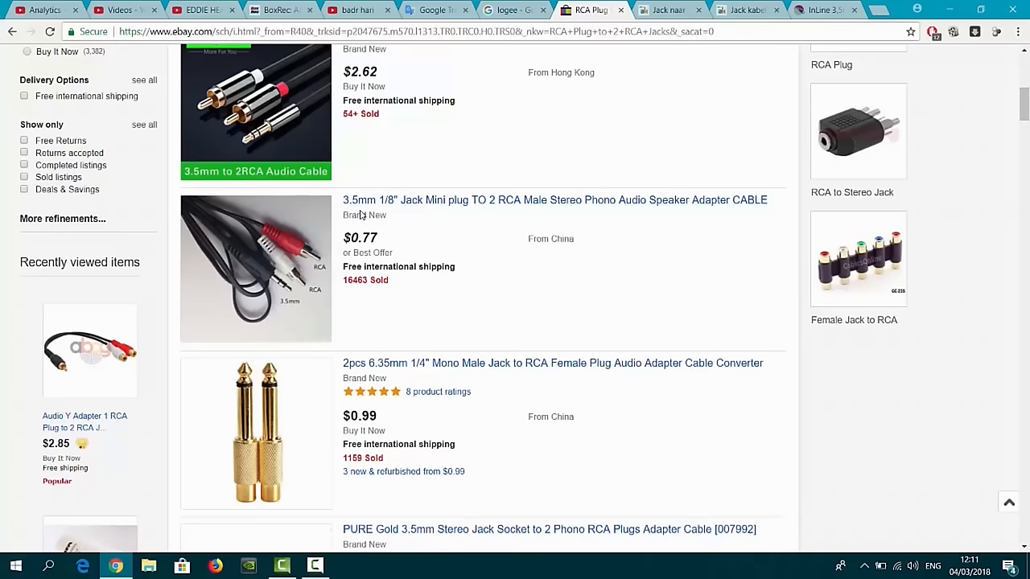
scroll("down", 3)
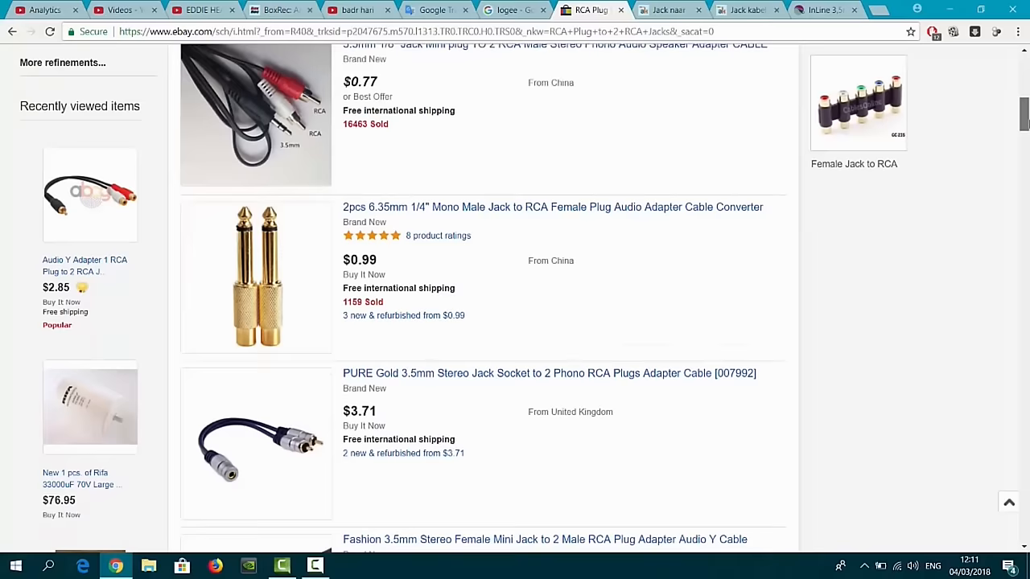
scroll("down", 3)
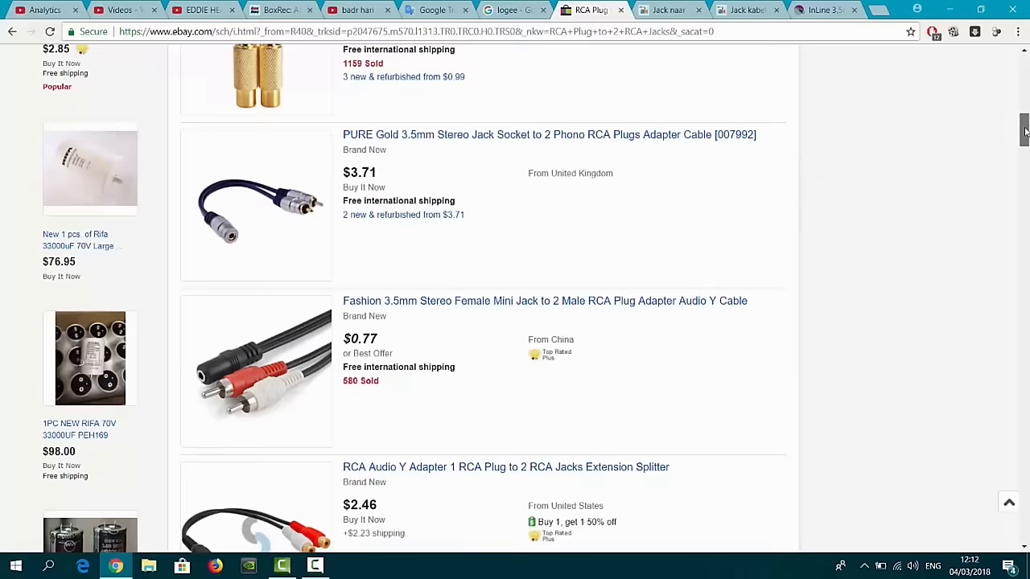
scroll("up", 3)
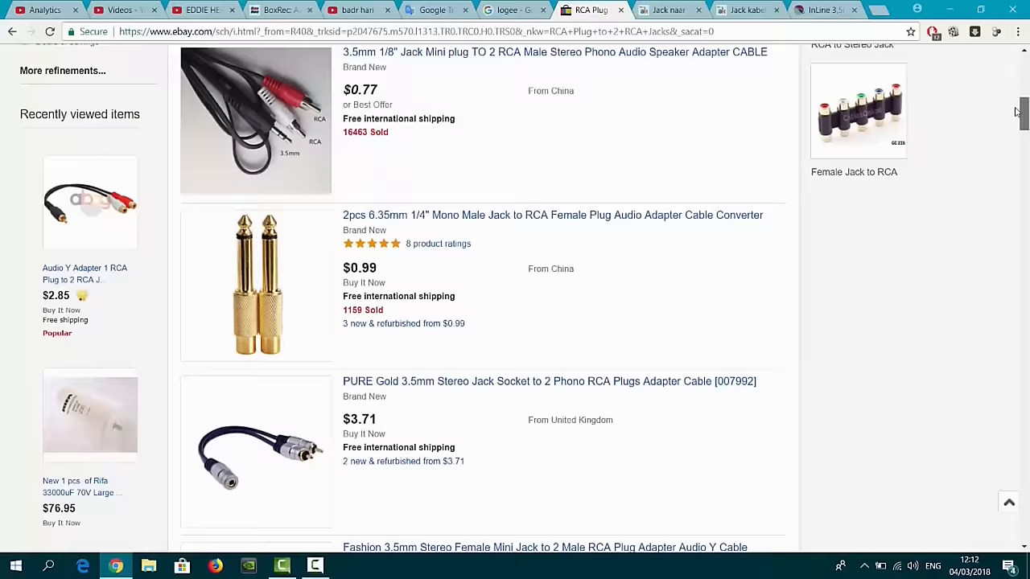
scroll("up", 3)
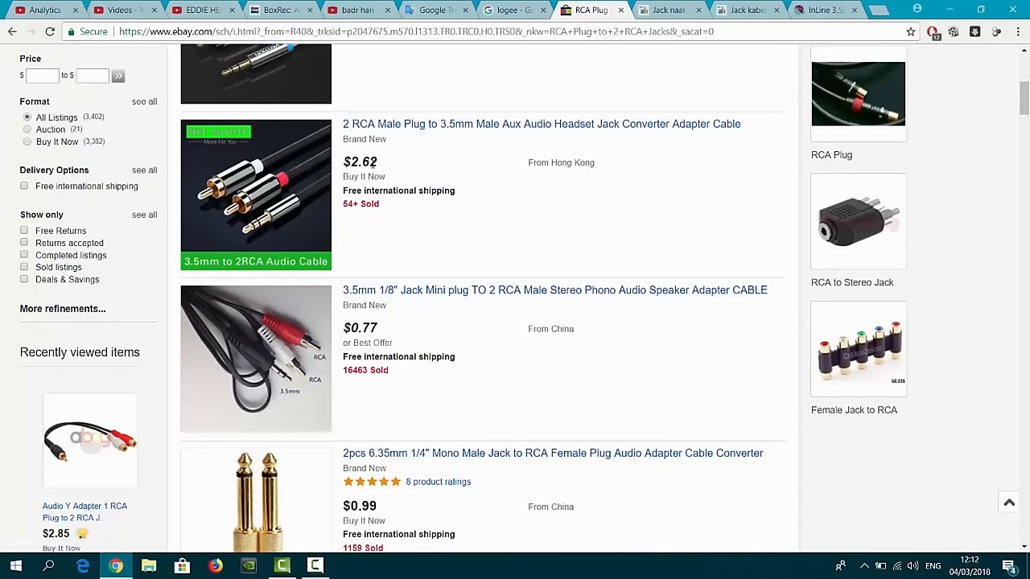
left_click(834, 11)
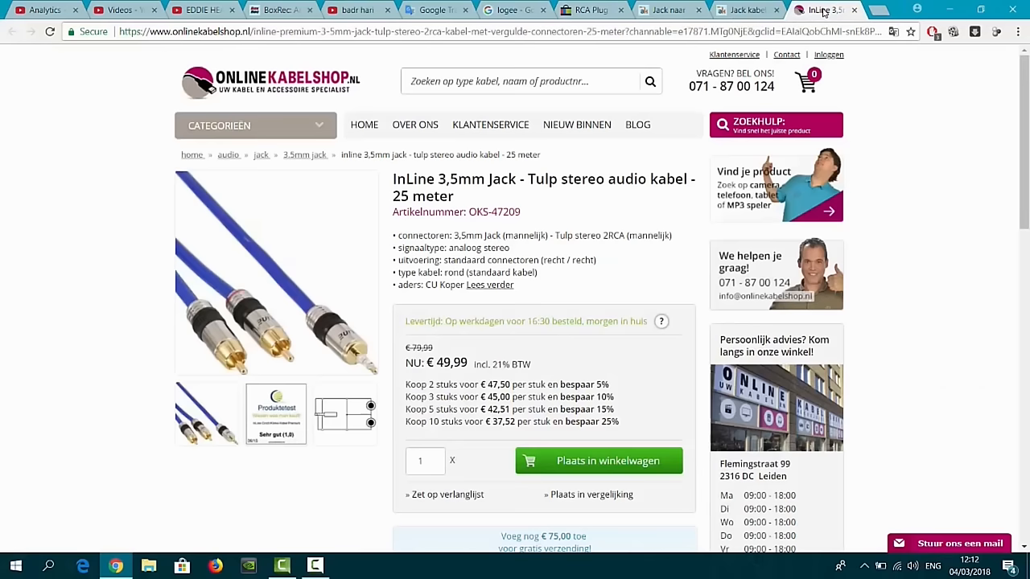
mouse_move(456, 377)
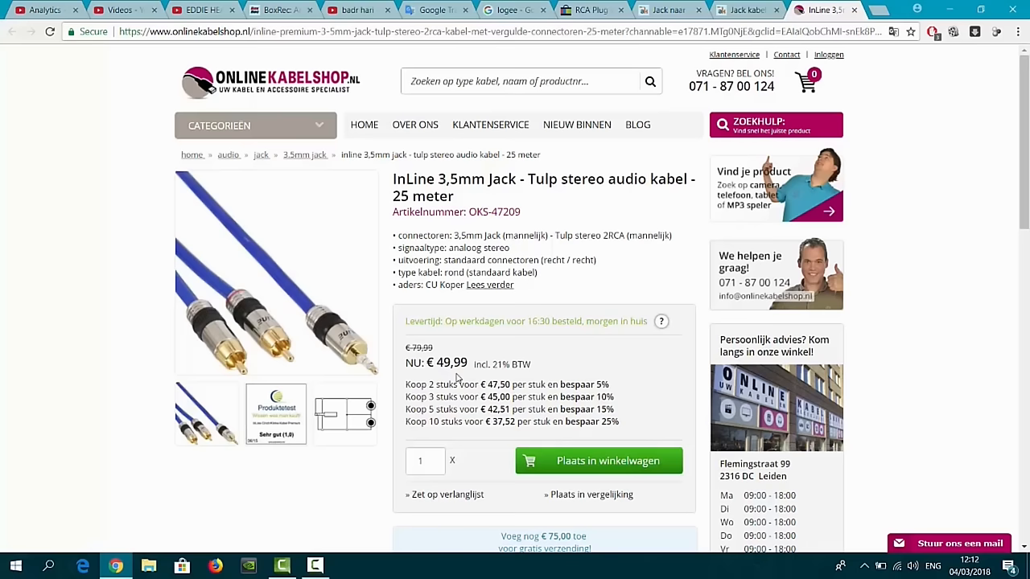
mouse_move(286, 360)
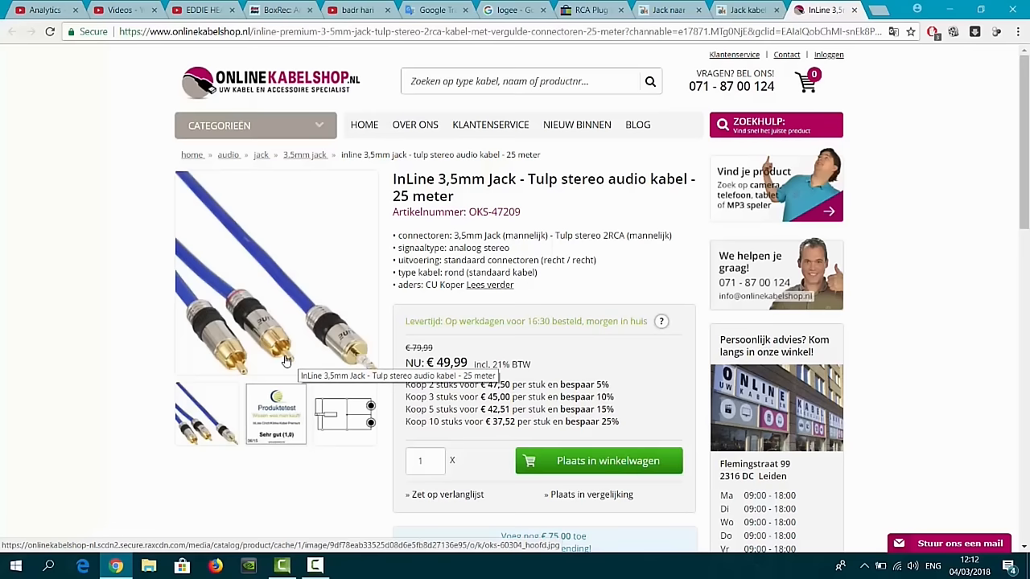
Step: Browse the allekabels.nl jack extension and 3.5mm jack cable listings
left_click(744, 9)
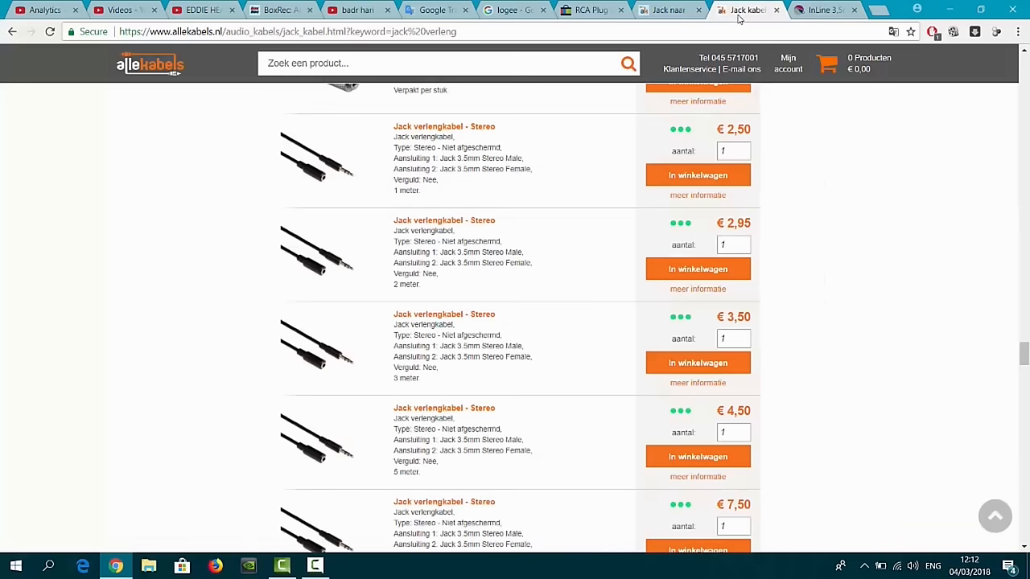
mouse_move(524, 174)
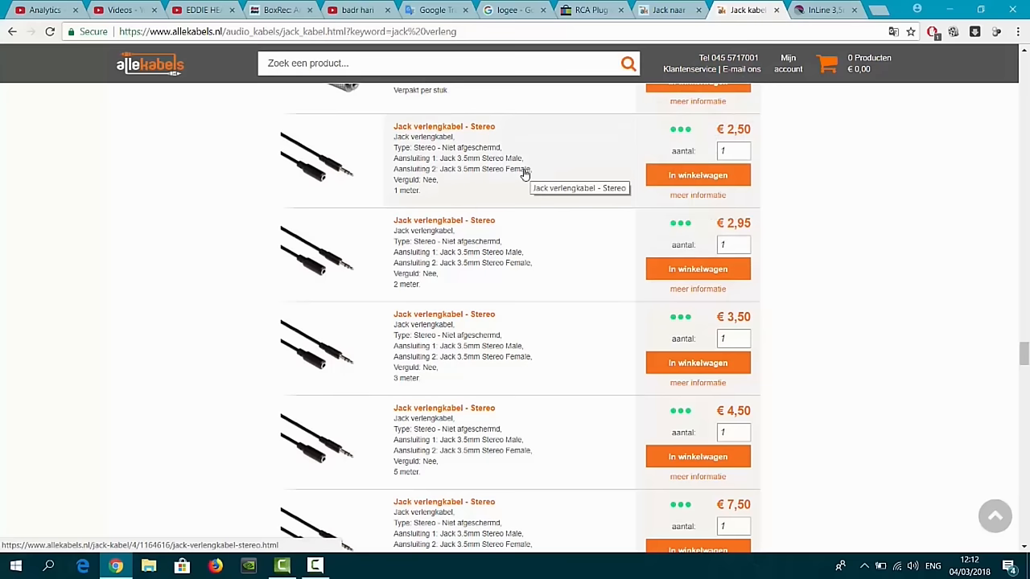
mouse_move(331, 281)
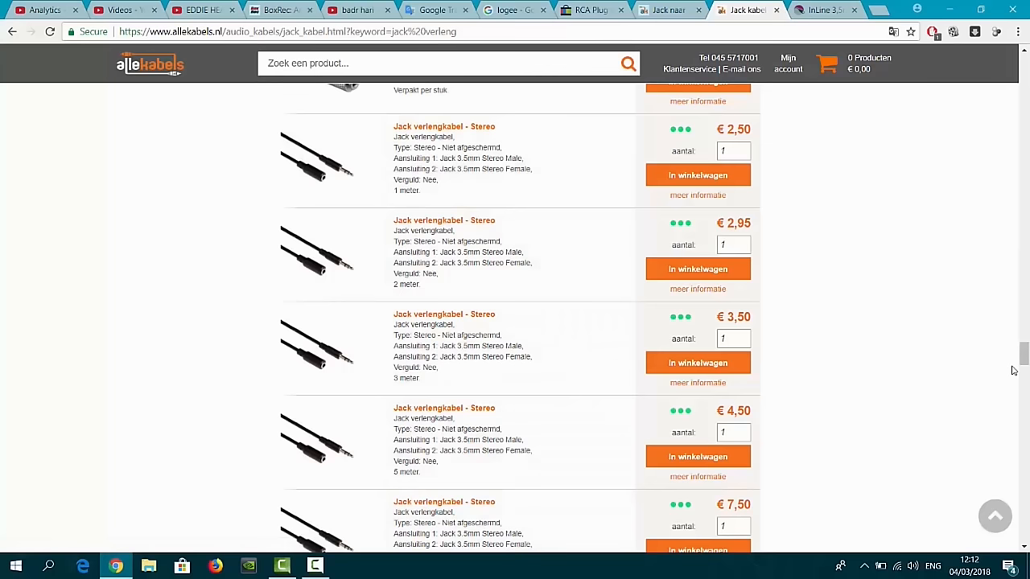
scroll("down", 3)
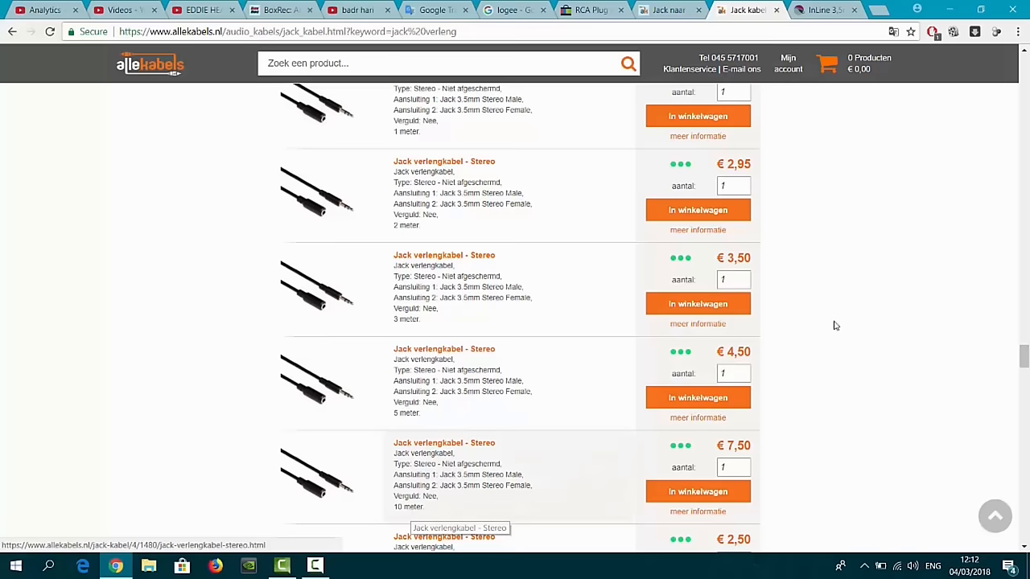
scroll("down", 3)
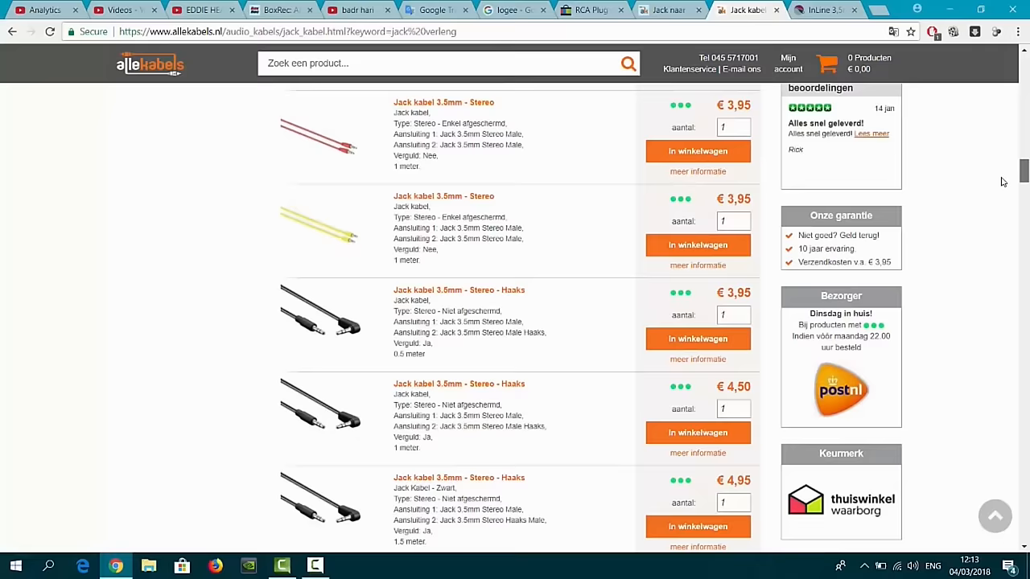
scroll("down", 3)
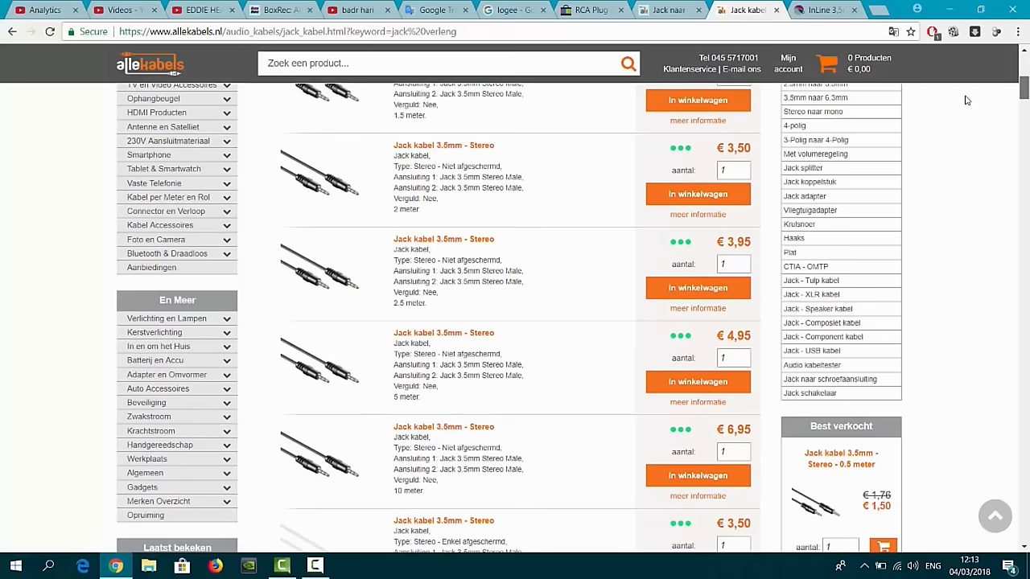
scroll("up", 3)
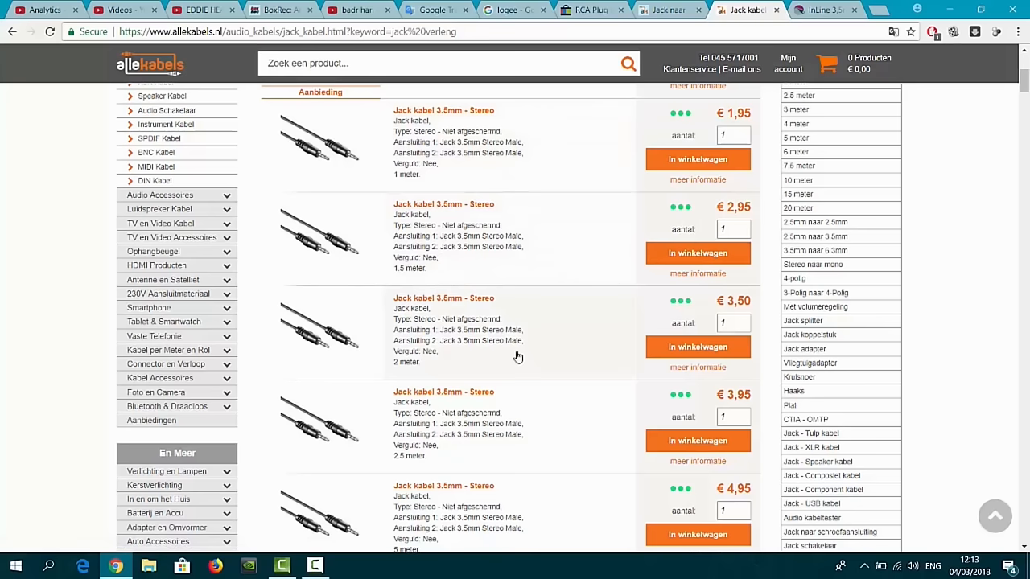
scroll("down", 3)
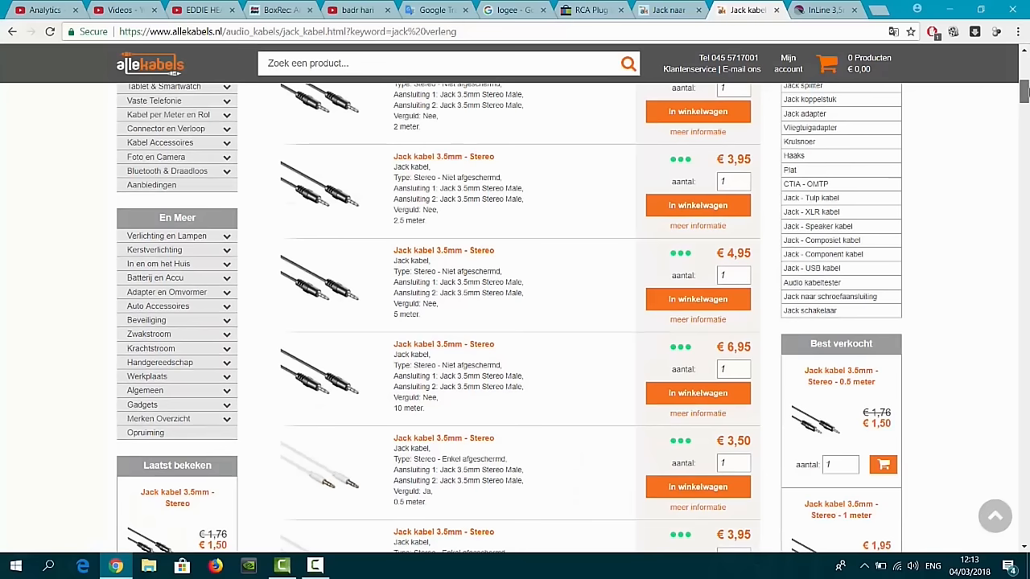
mouse_move(405, 412)
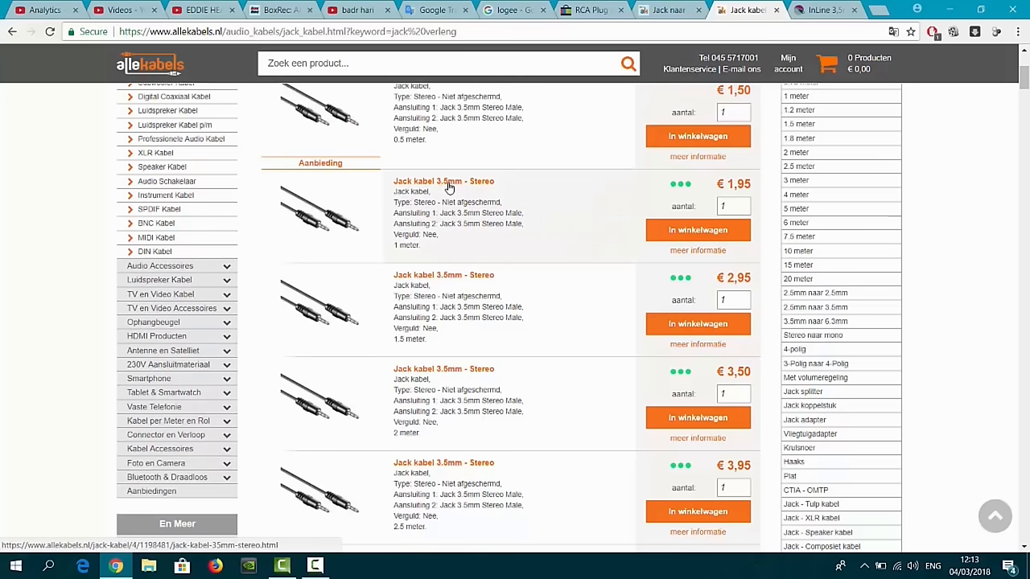
Step: Revisit the InLine jack-to-RCA page and Jack naar Tulp listings, ending on the eBay RCA plug results
left_click(824, 9)
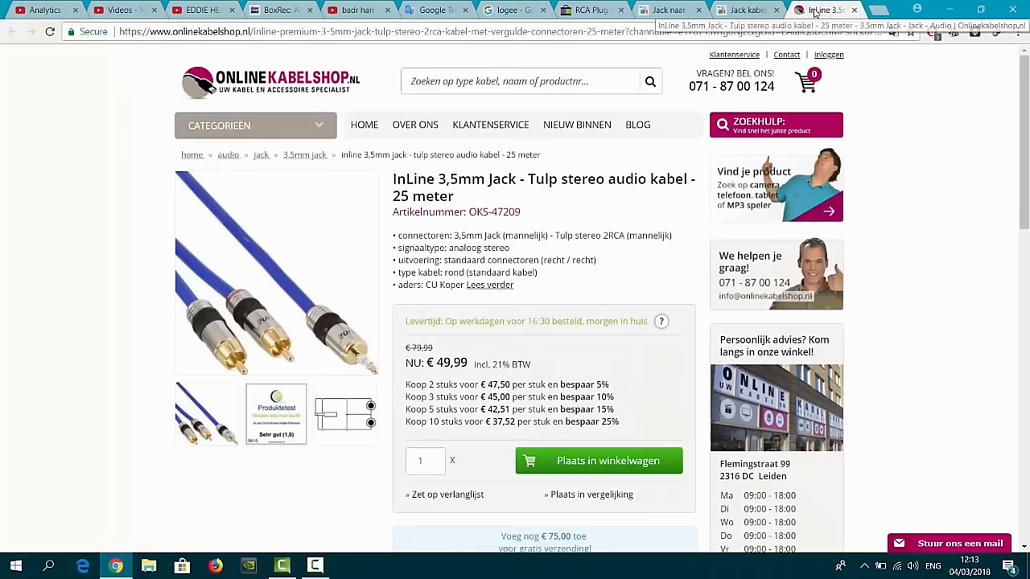
left_click(670, 11)
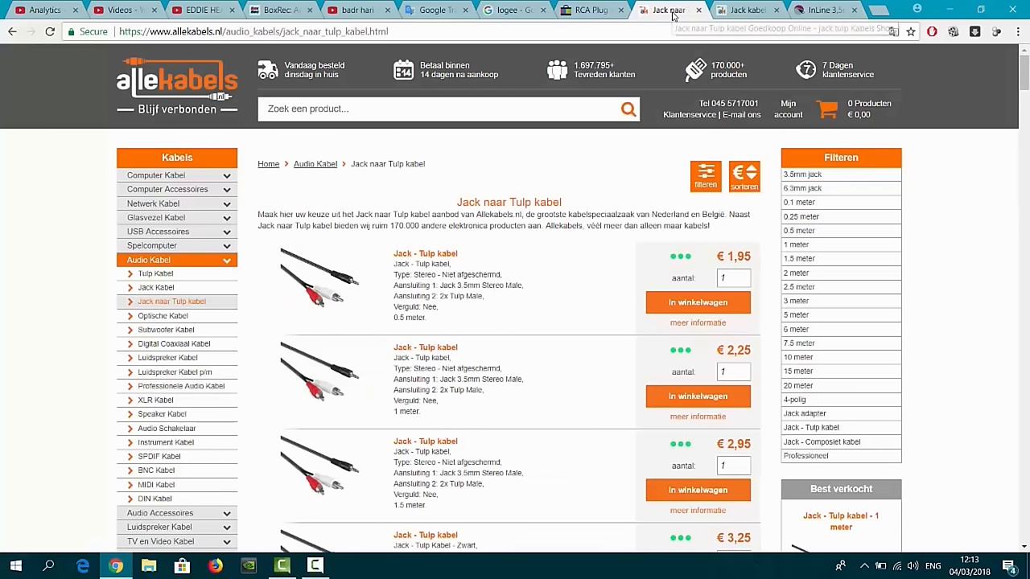
left_click(592, 10)
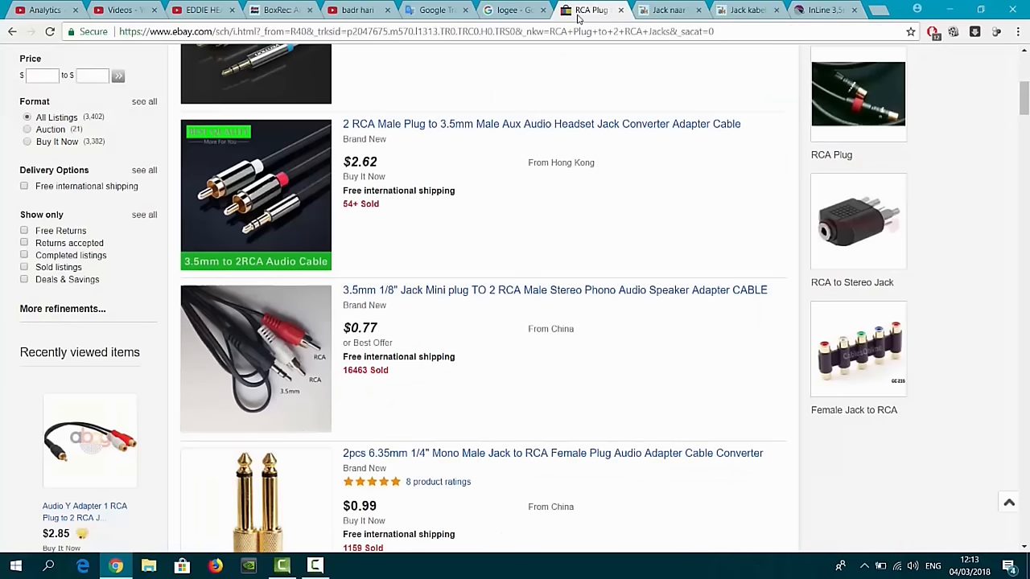
scroll("down", 3)
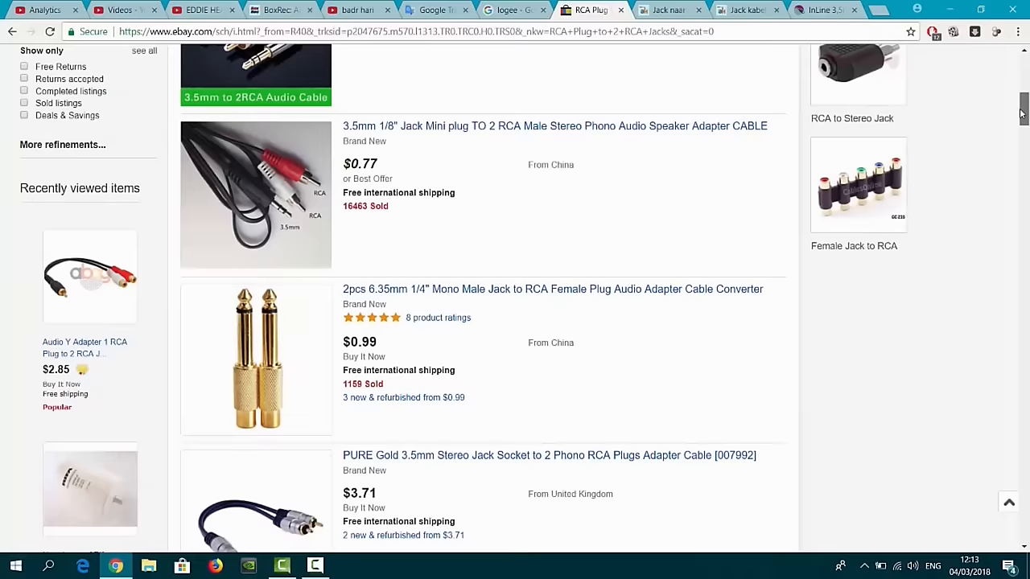
scroll("down", 3)
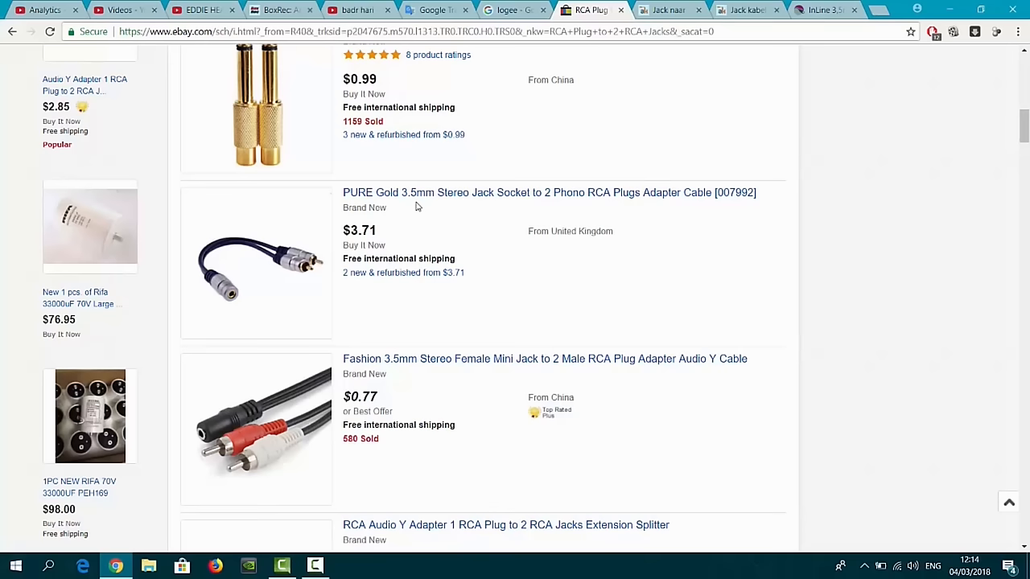
mouse_move(994, 135)
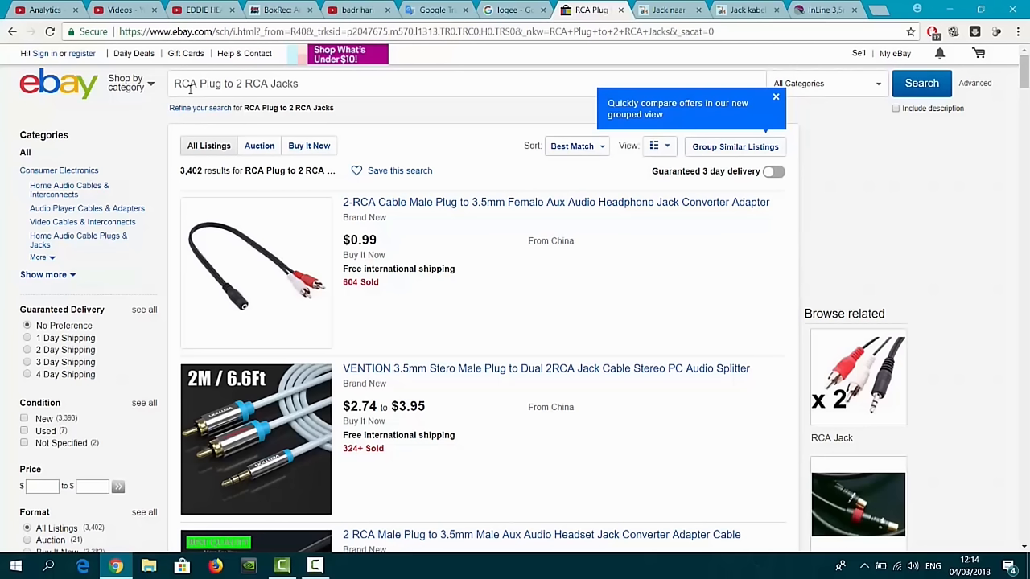
scroll("down", 3)
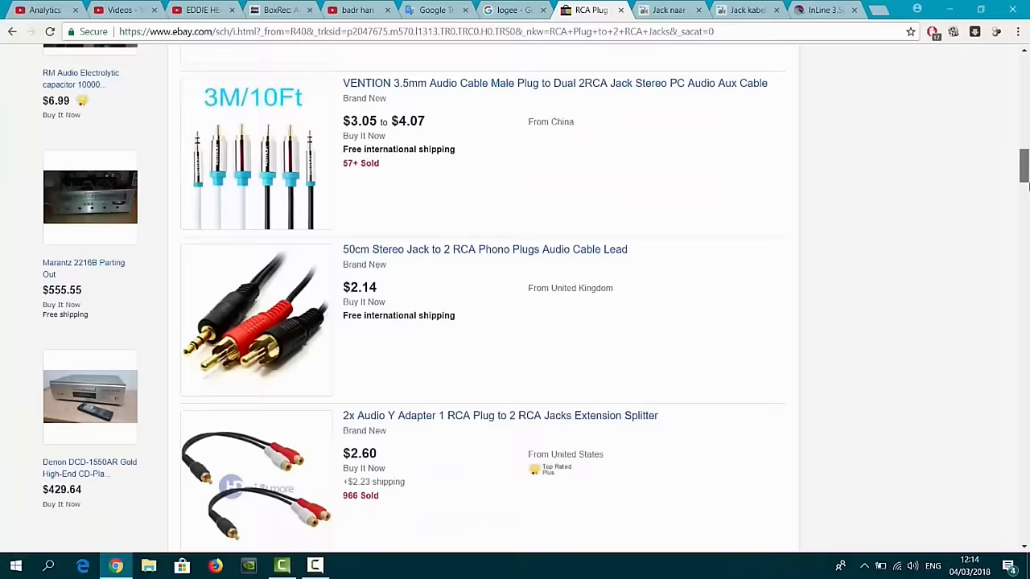
scroll("down", 3)
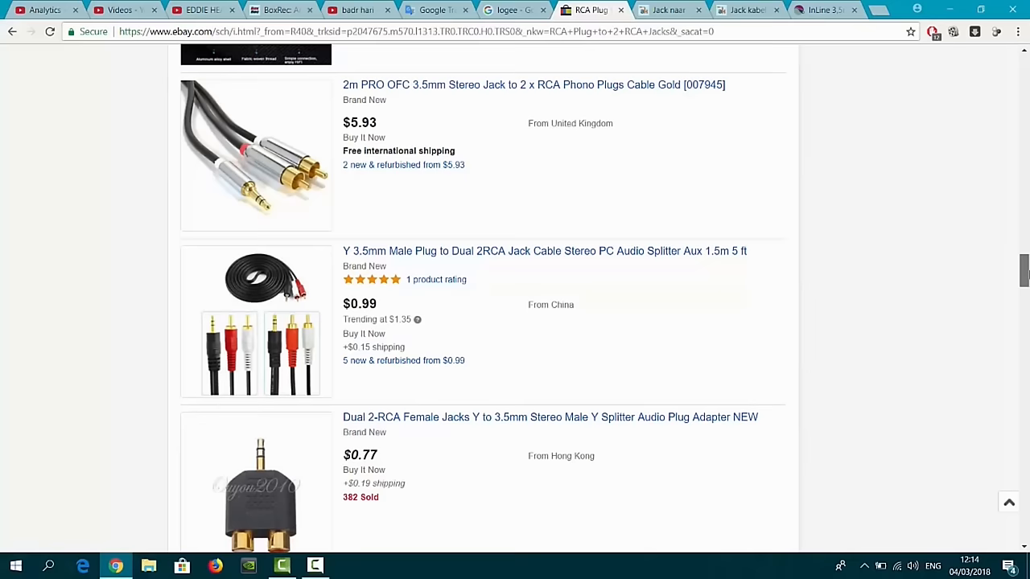
scroll("down", 3)
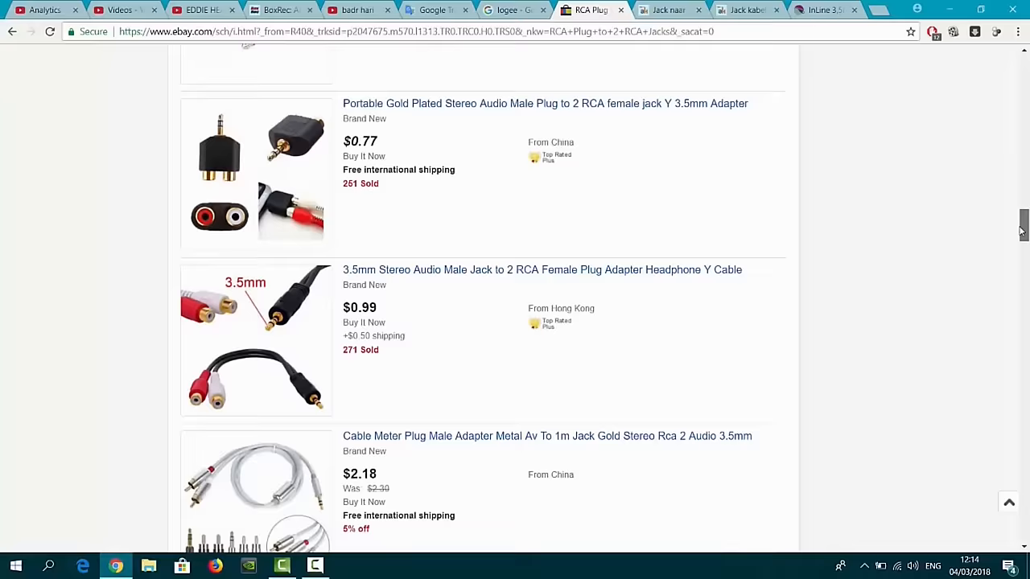
scroll("down", 3)
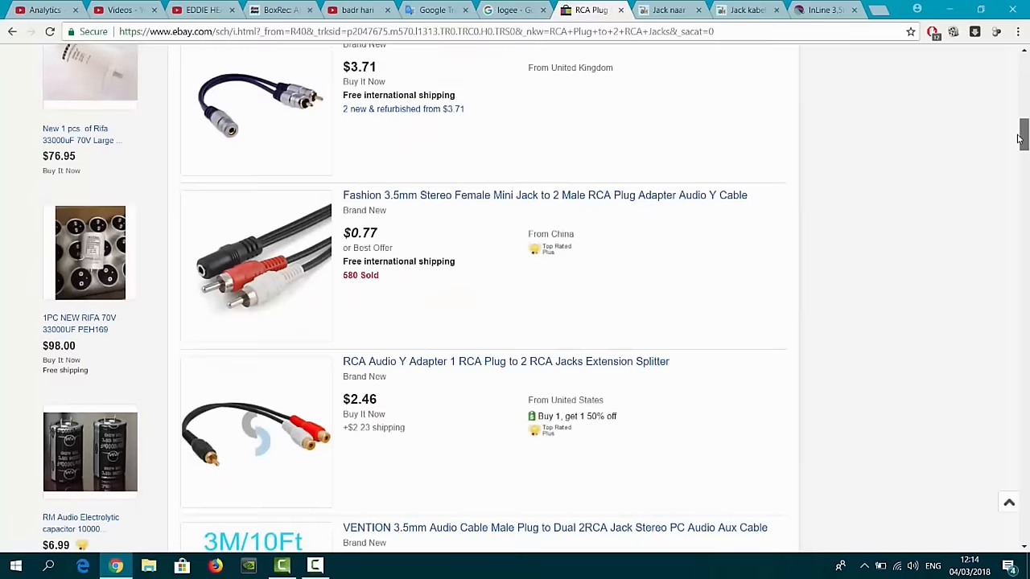